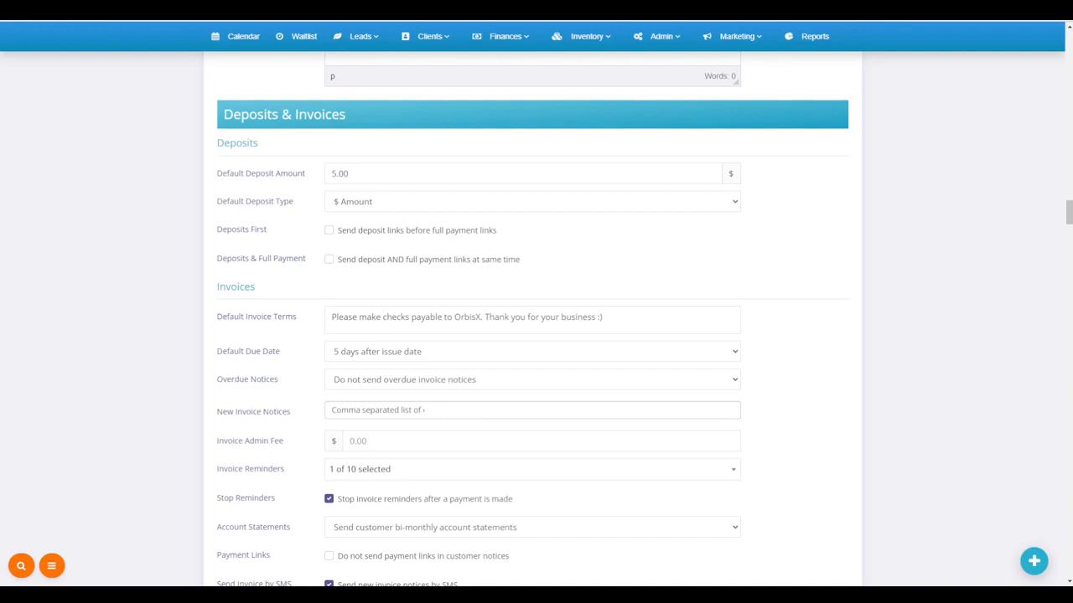
pyautogui.moveTo(235, 189)
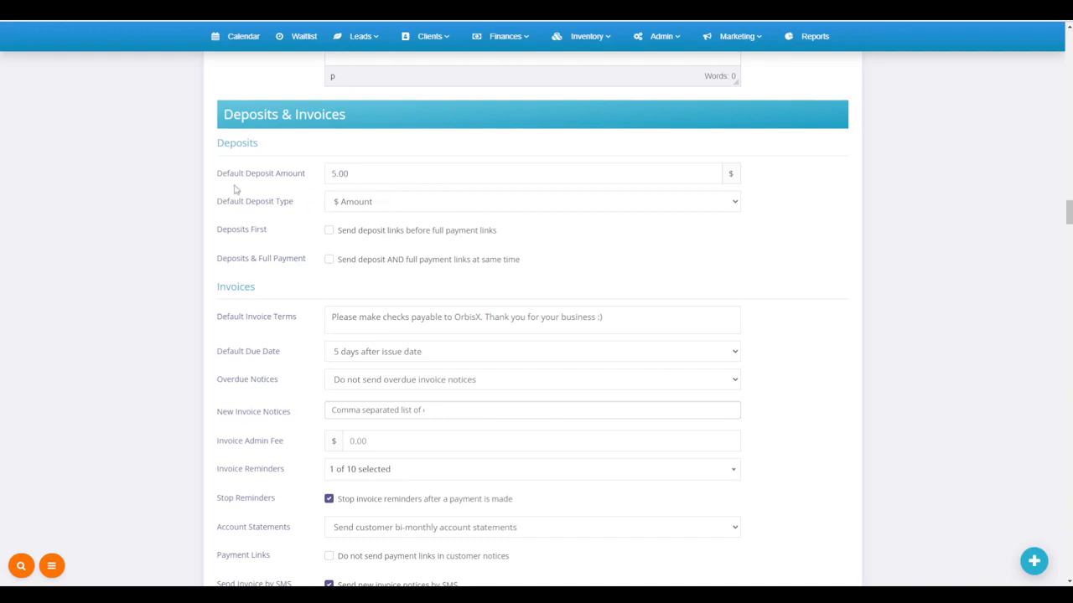
pyautogui.moveTo(295, 184)
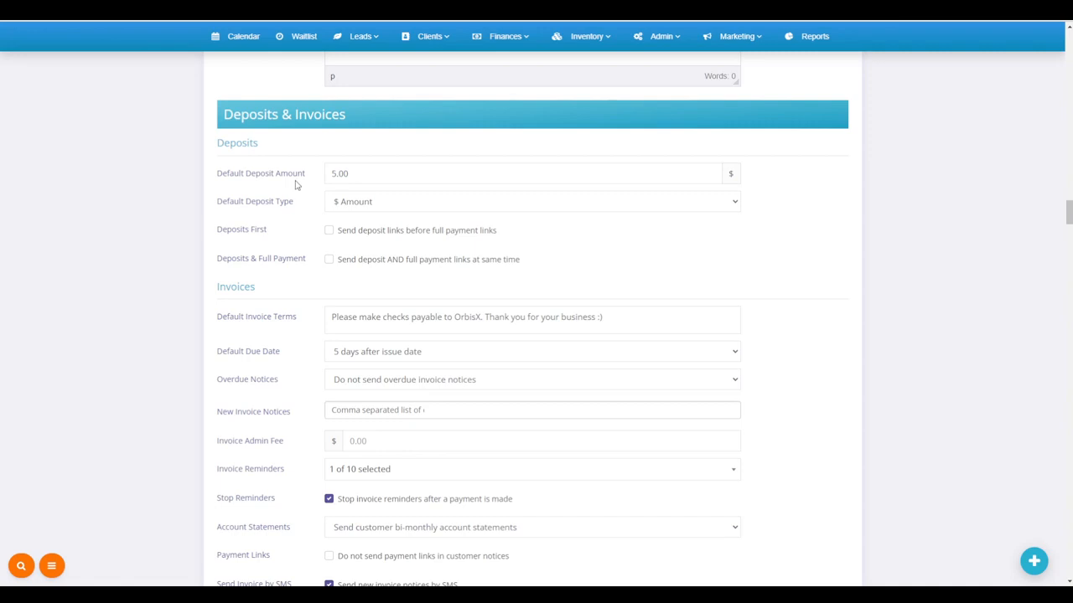
pyautogui.moveTo(516, 209)
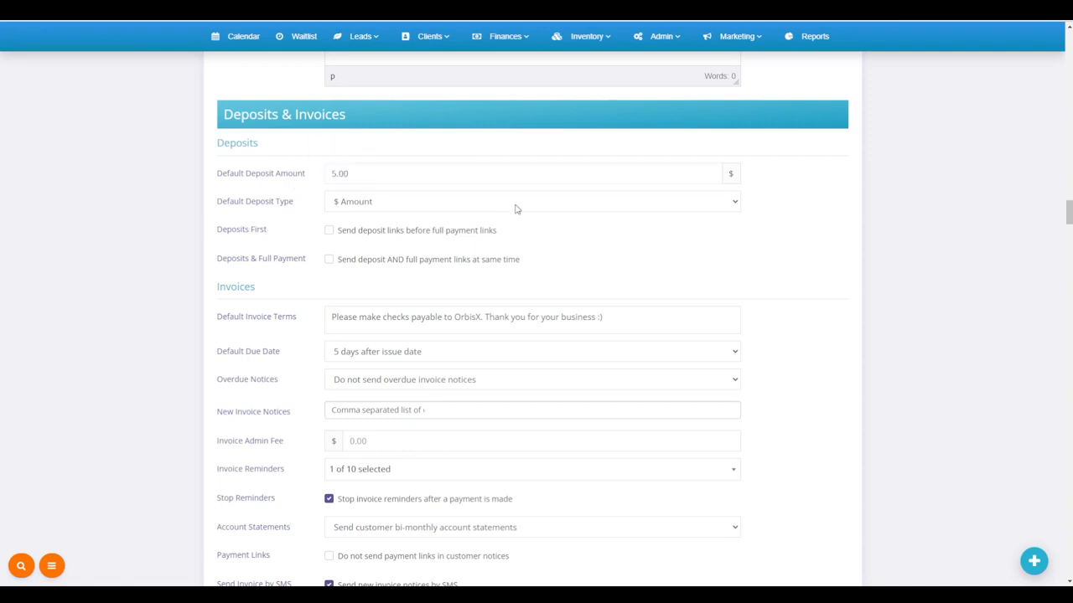
# Step: Set the Default Deposit Type to Percentage % Amount in Deposits & Invoices; the change autosaves
pyautogui.click(533, 201)
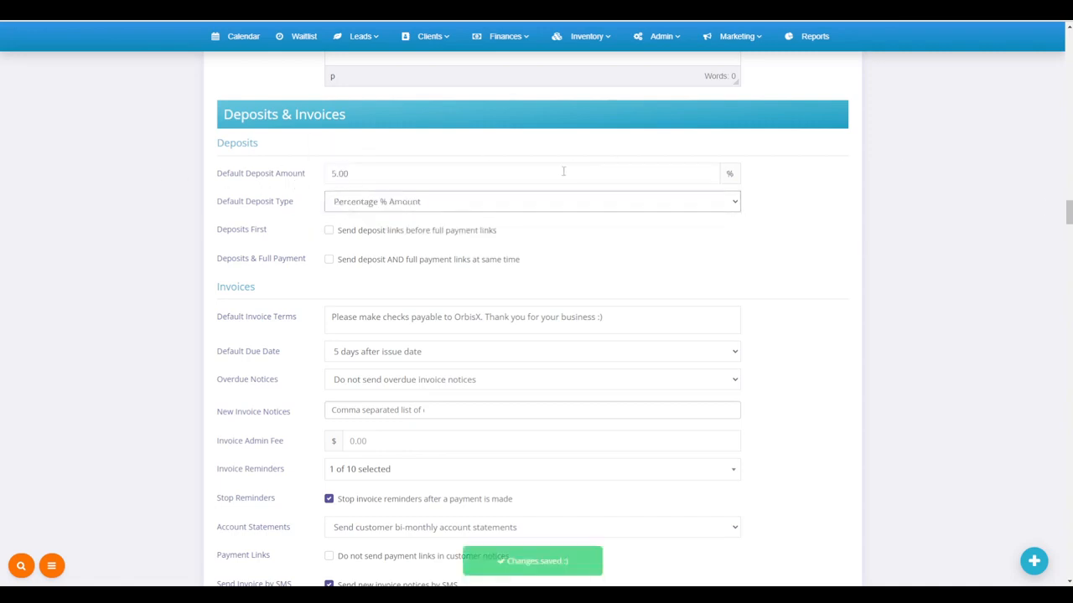